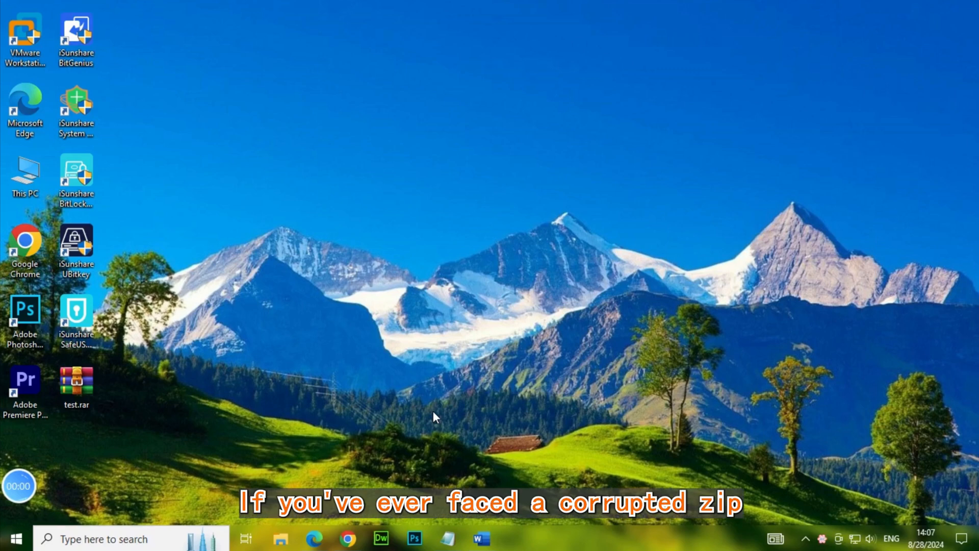
mouse_move(473, 408)
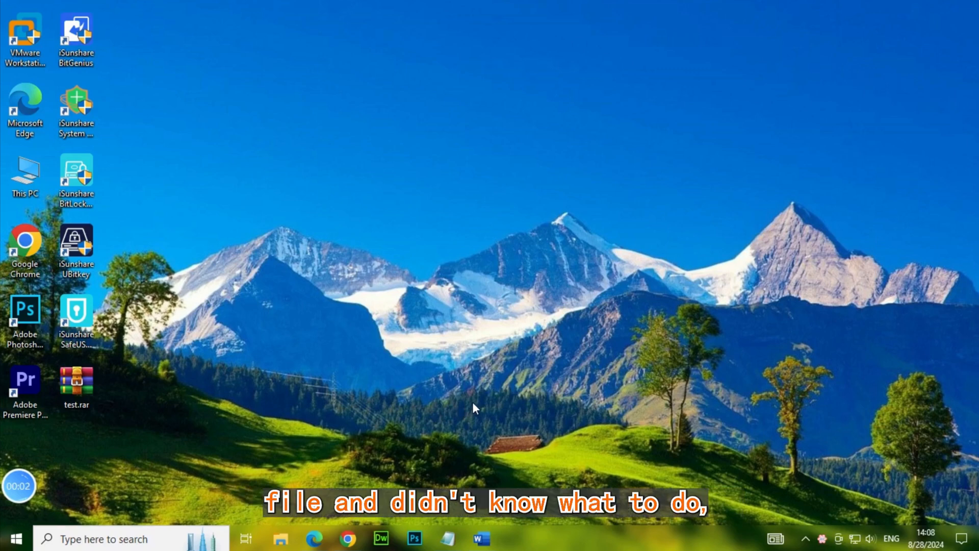
mouse_move(450, 406)
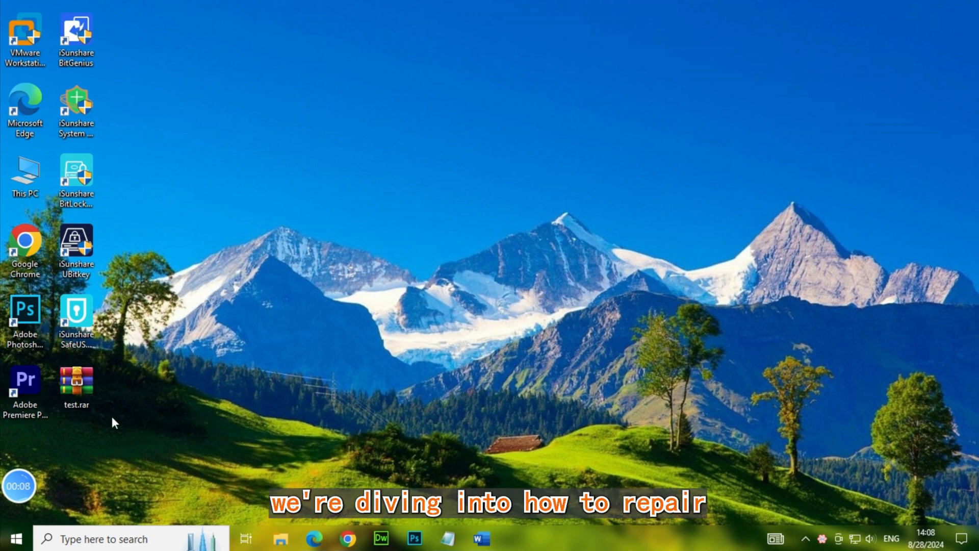
mouse_move(350, 387)
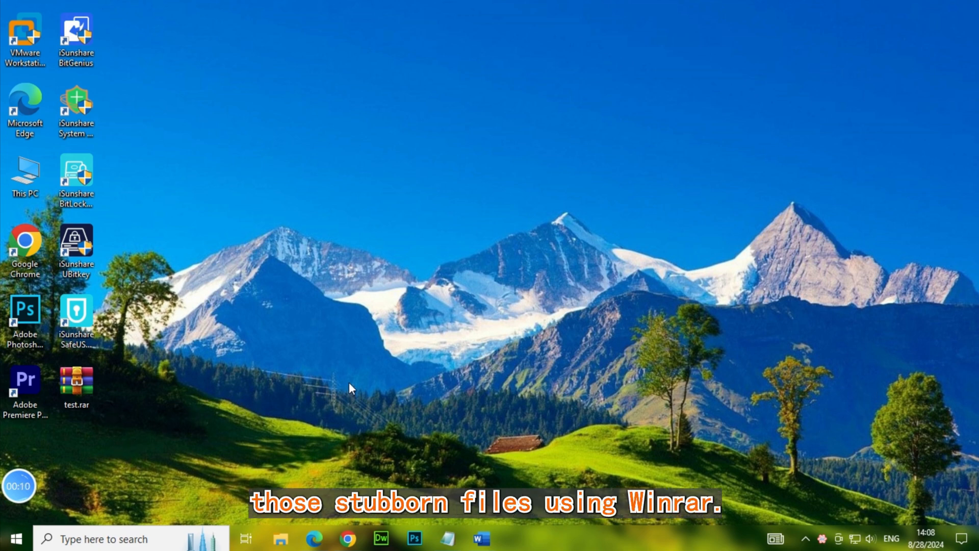
Launch WinRAR and open test.rar from the Desktop via the Find archive dialog.
left_click(76, 381)
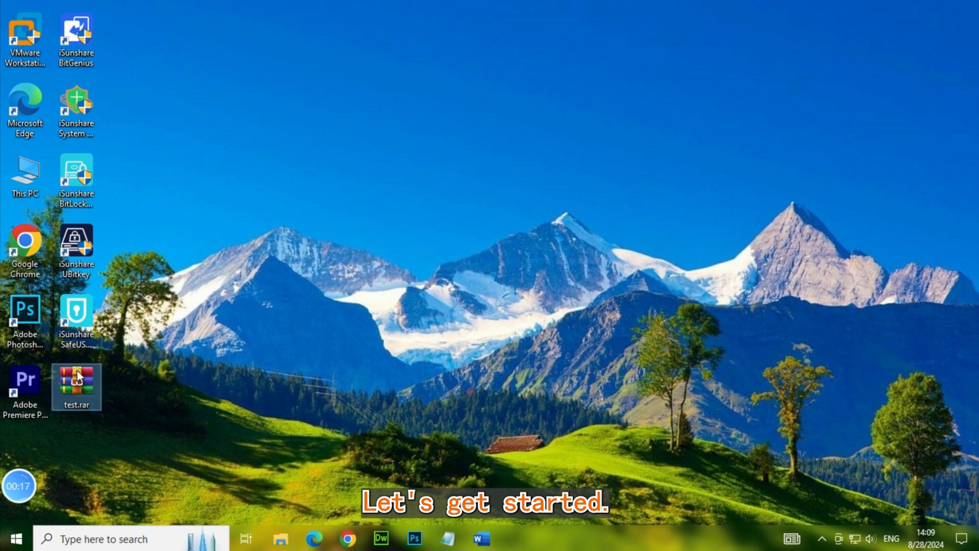
left_click(15, 539)
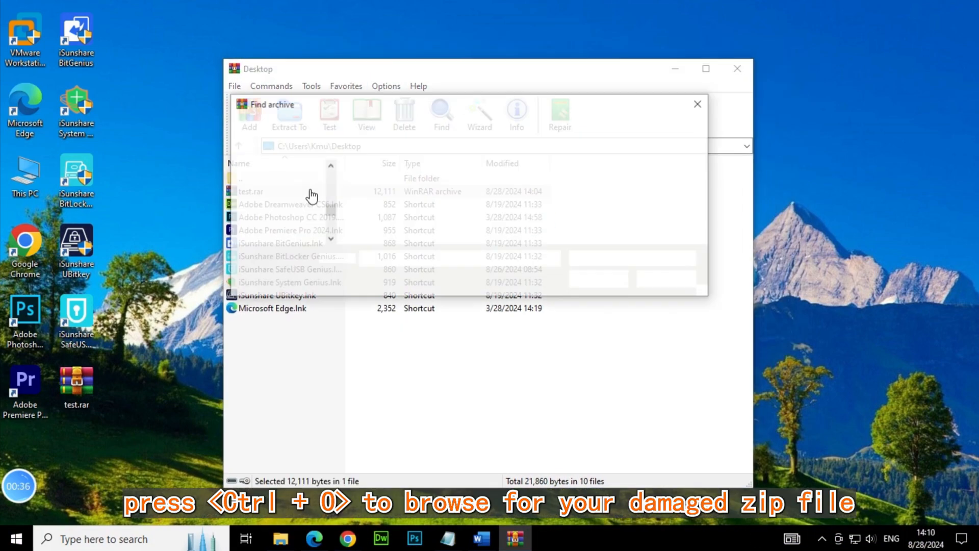
key("ctrl+o")
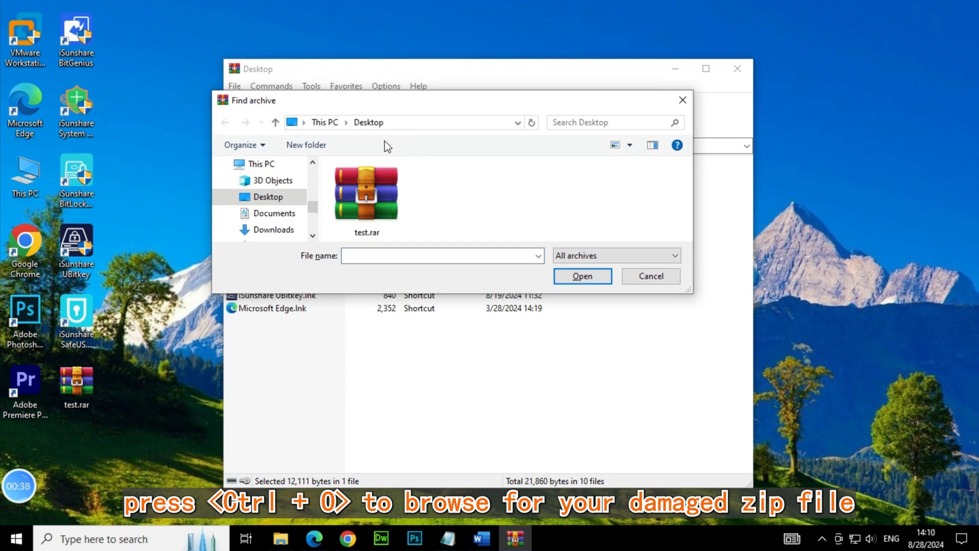
left_click(366, 192)
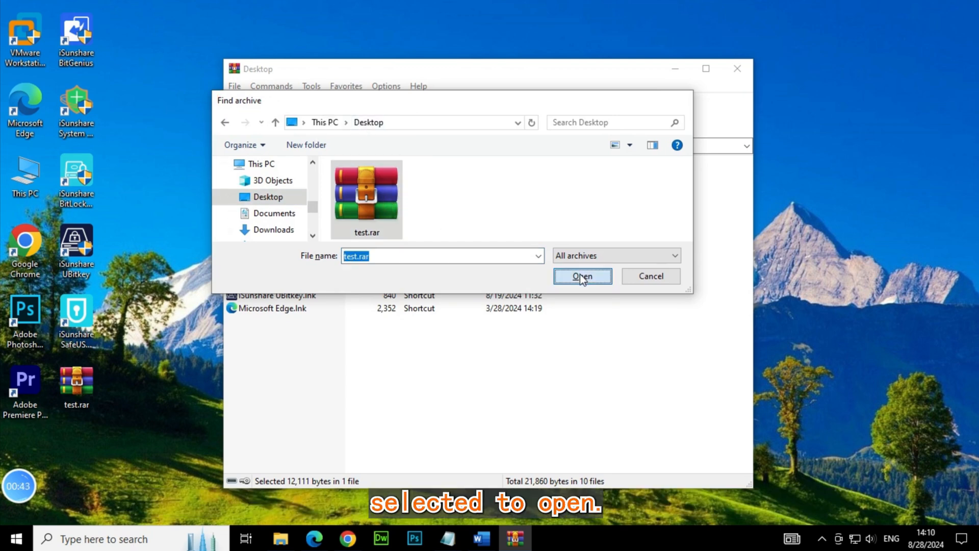
left_click(581, 275)
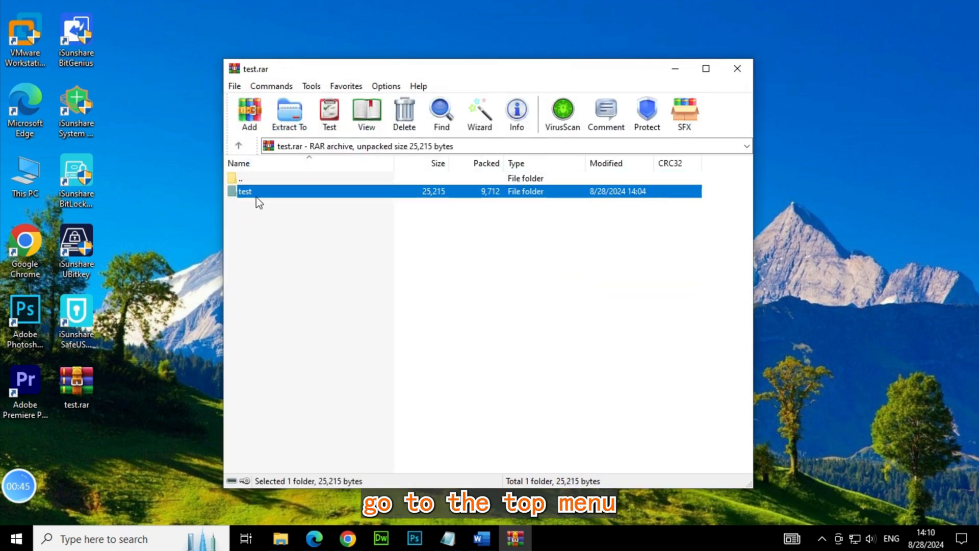
Repair test.rar as a RAR archive into the Desktop, producing rebuilt.test.rar.
left_click(311, 86)
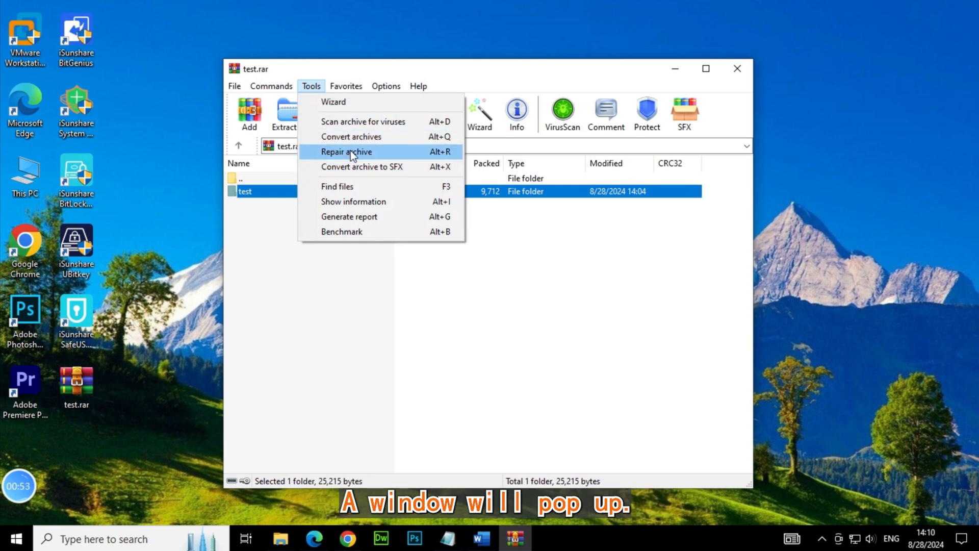
left_click(346, 151)
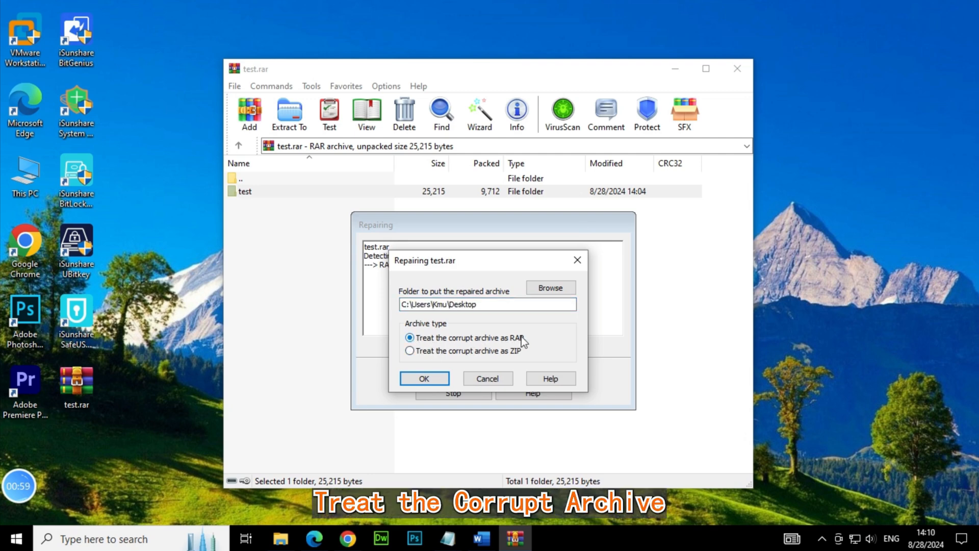
left_click(424, 378)
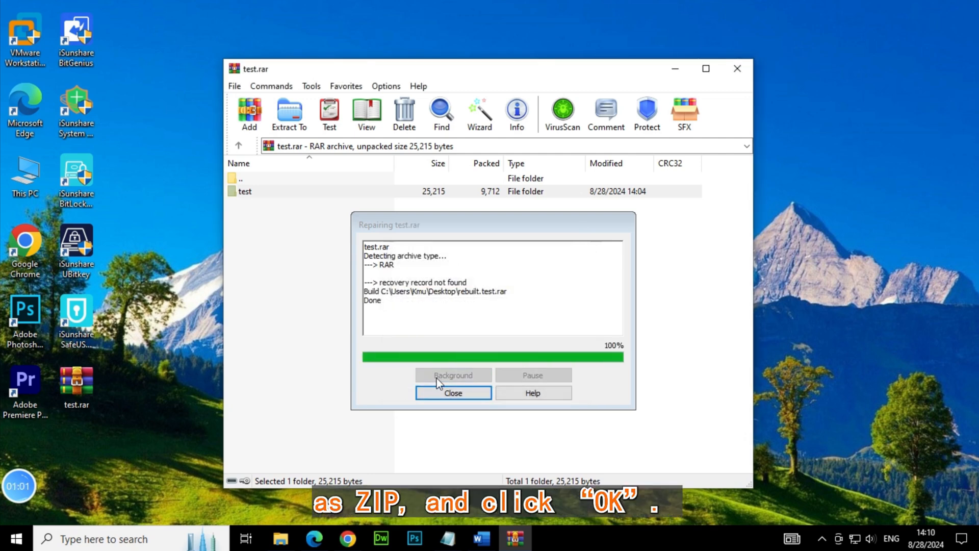
left_click(453, 392)
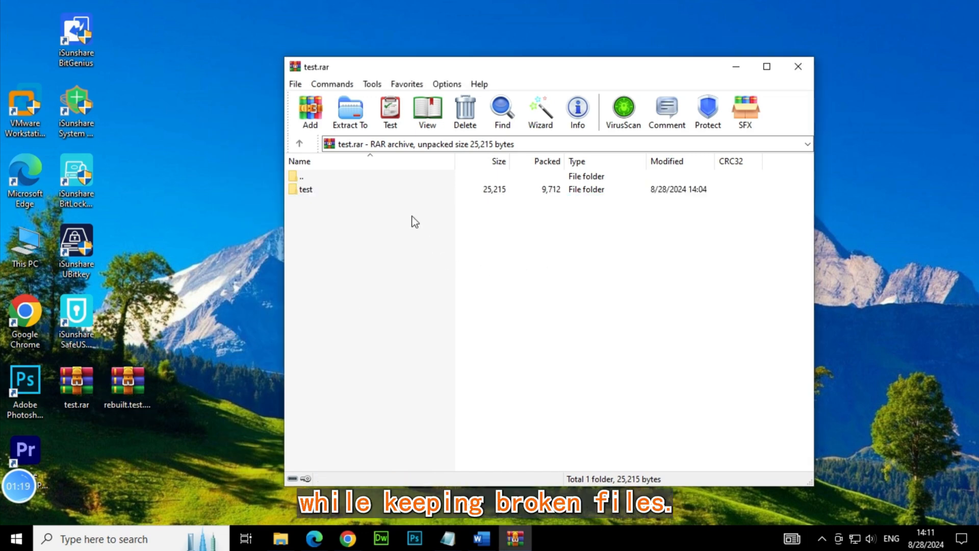
Extract the test folder with Keep broken files into a new Desktop folder named repair.
left_click(306, 189)
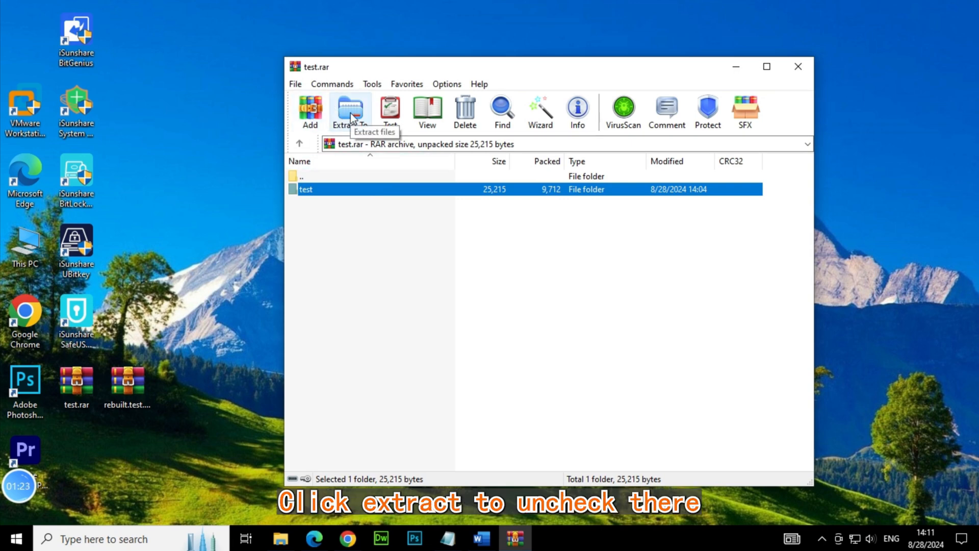
left_click(350, 112)
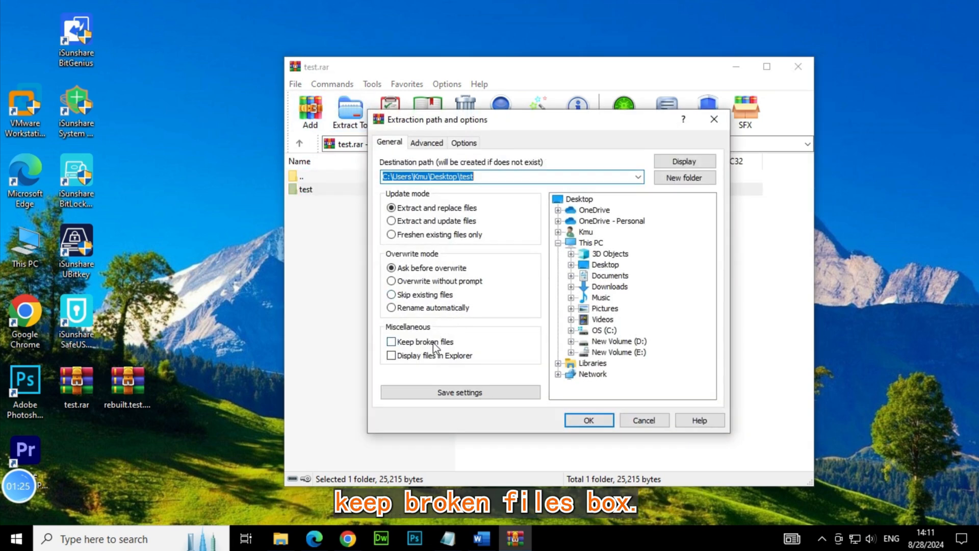
left_click(391, 341)
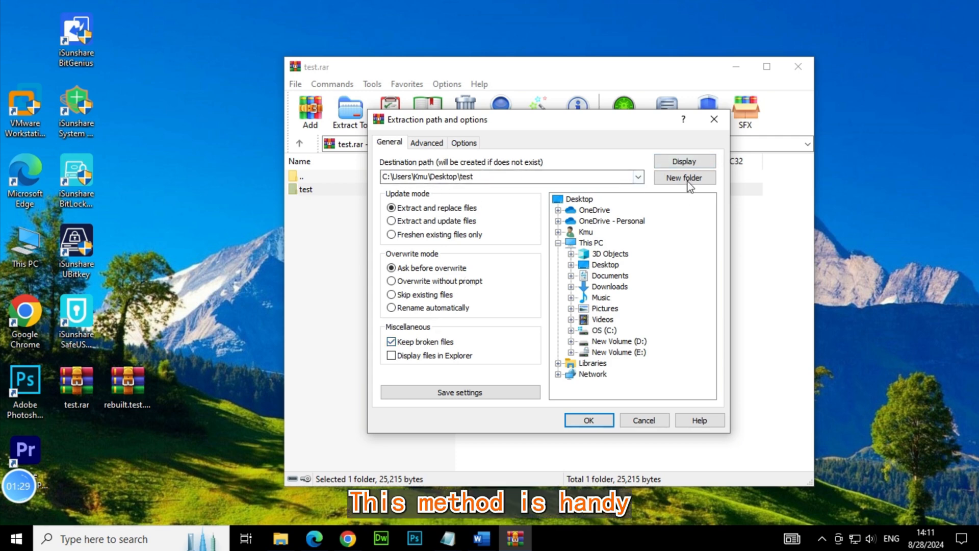
left_click(684, 178)
type("repair")
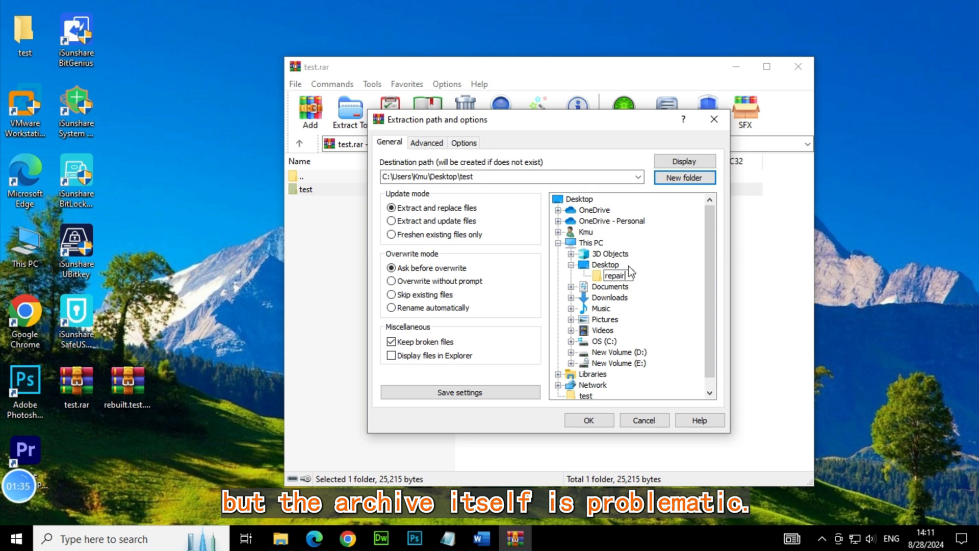
left_click(587, 420)
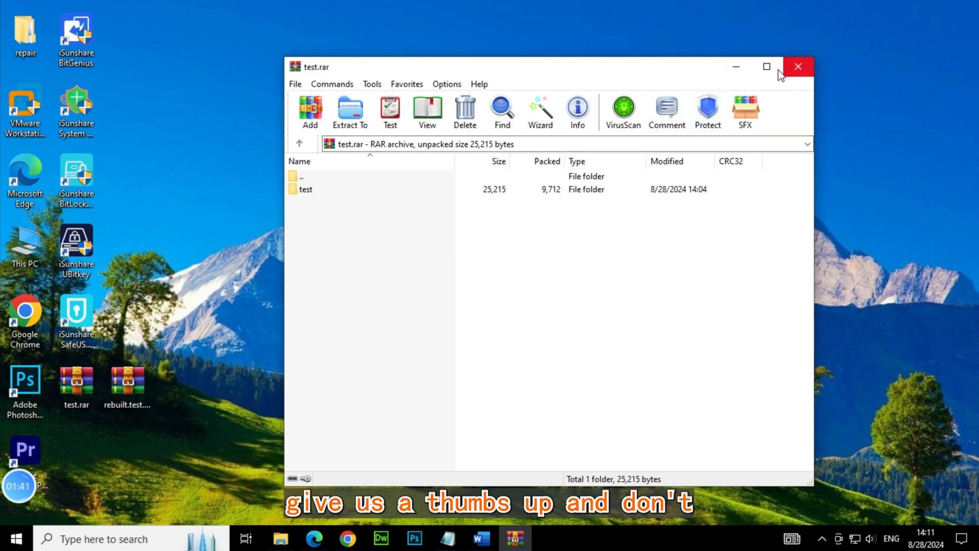
Close WinRAR and open the repair folder on the desktop in File Explorer.
left_click(798, 66)
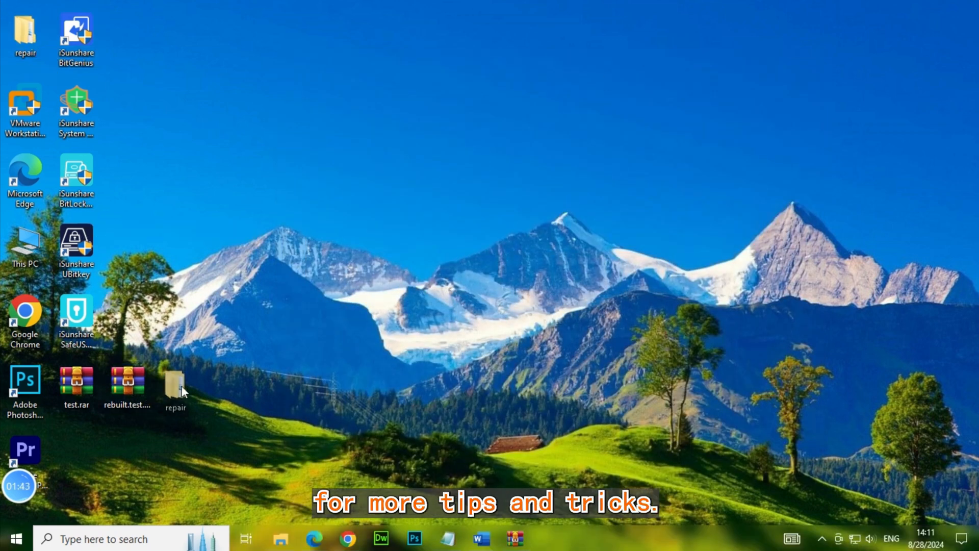
double_click(176, 384)
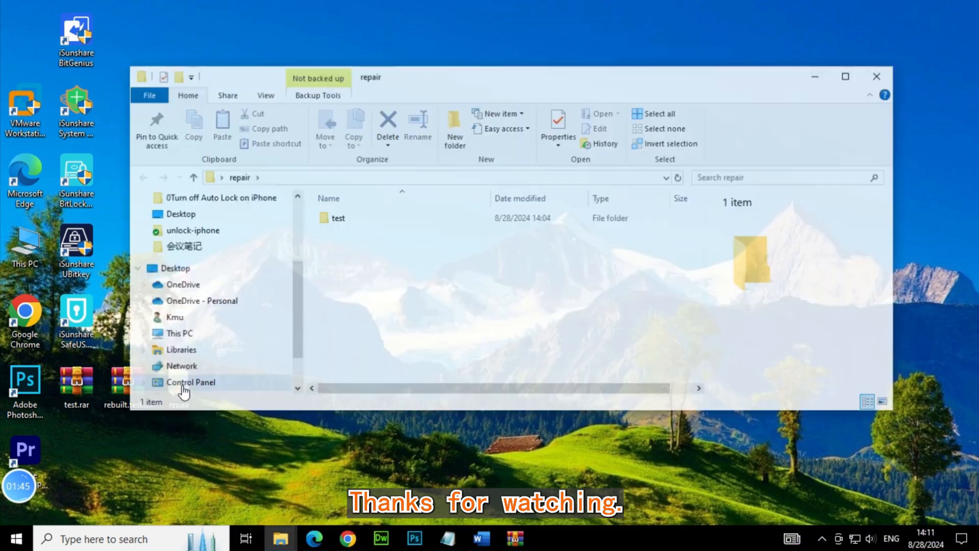